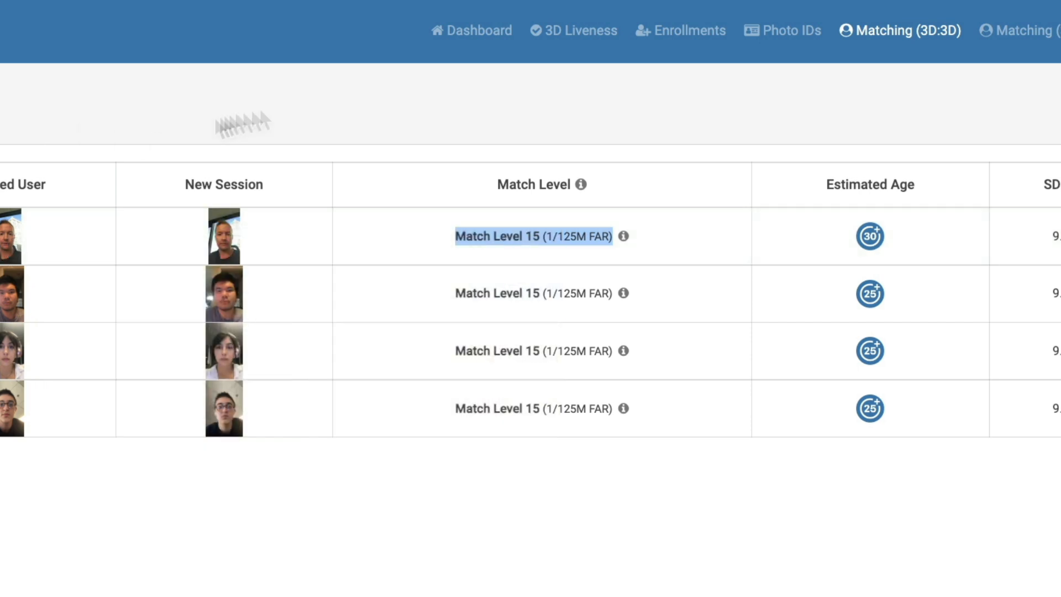
mouse_move(579, 137)
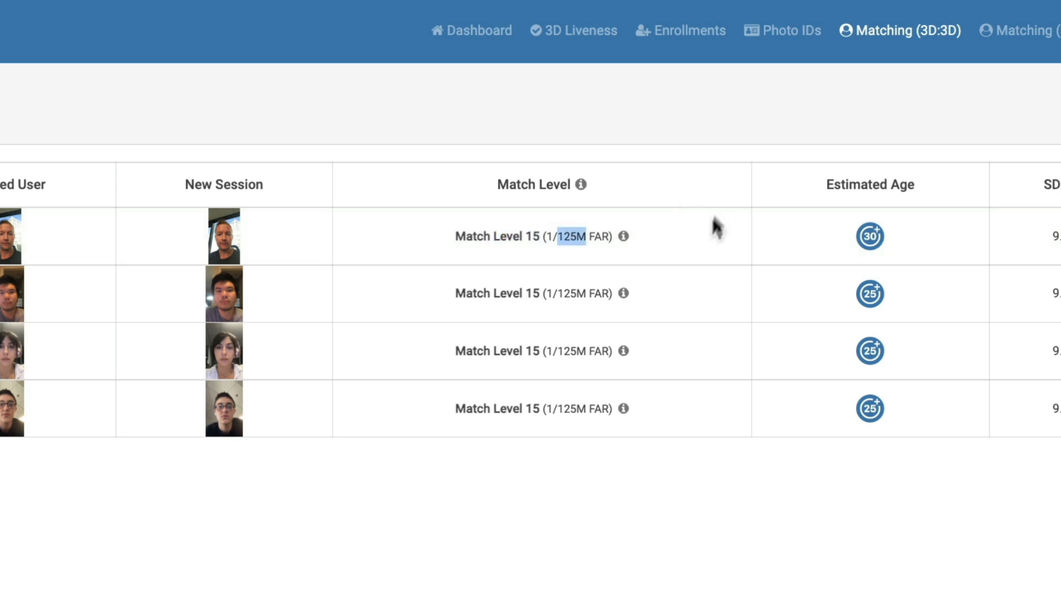
mouse_move(623, 236)
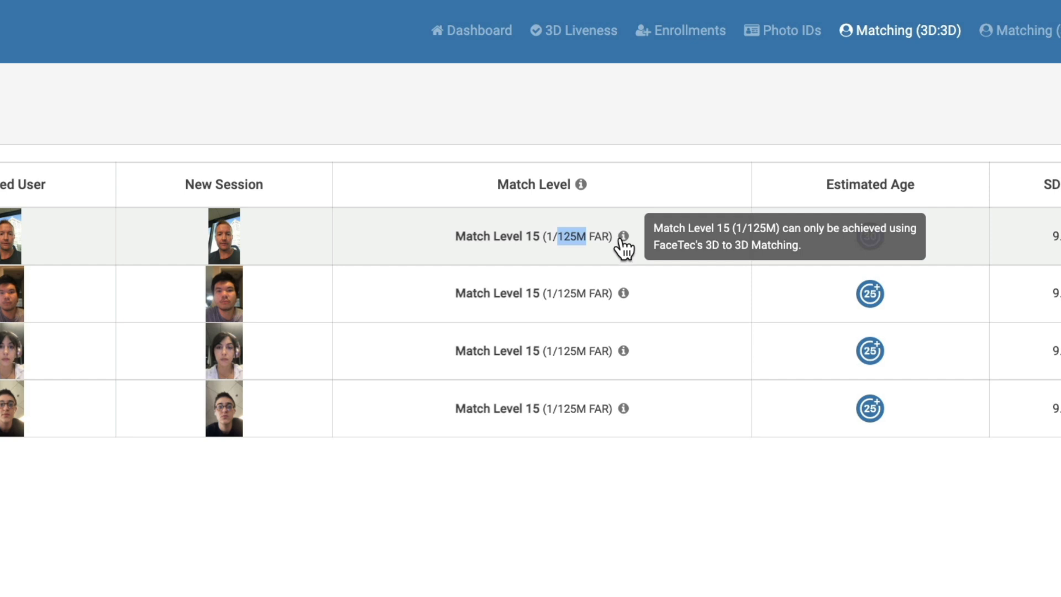
Open the enrollment details of the first user in the Matching (3D:3D) table
click(689, 29)
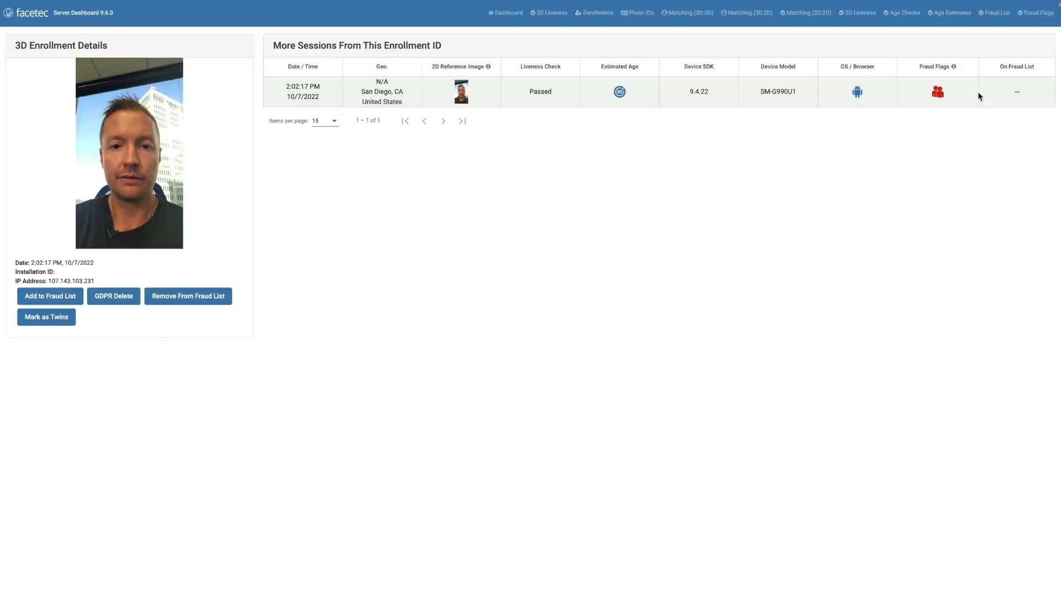
mouse_move(920, 109)
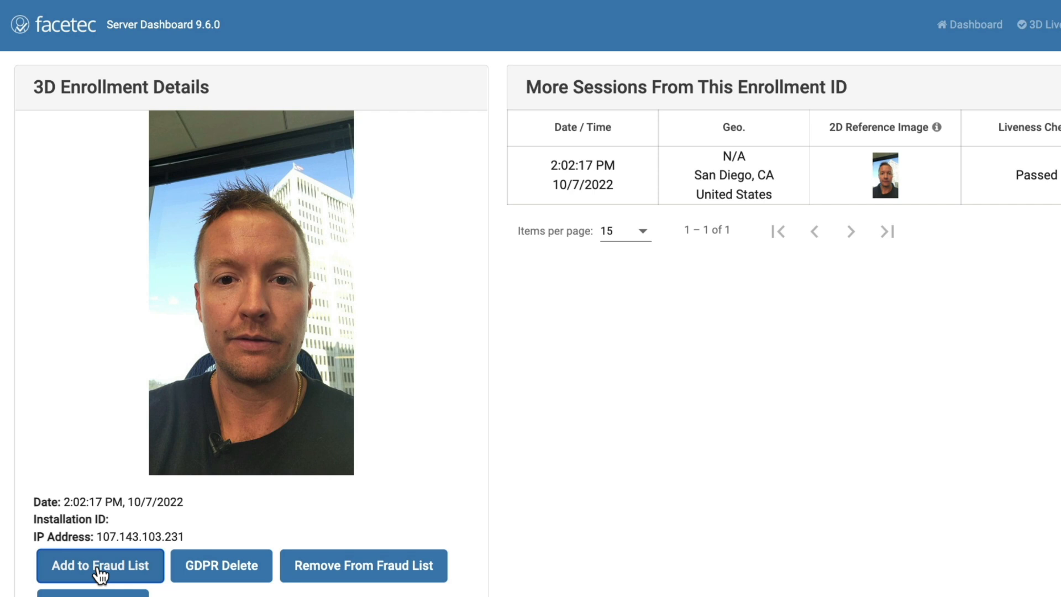
mouse_move(746, 377)
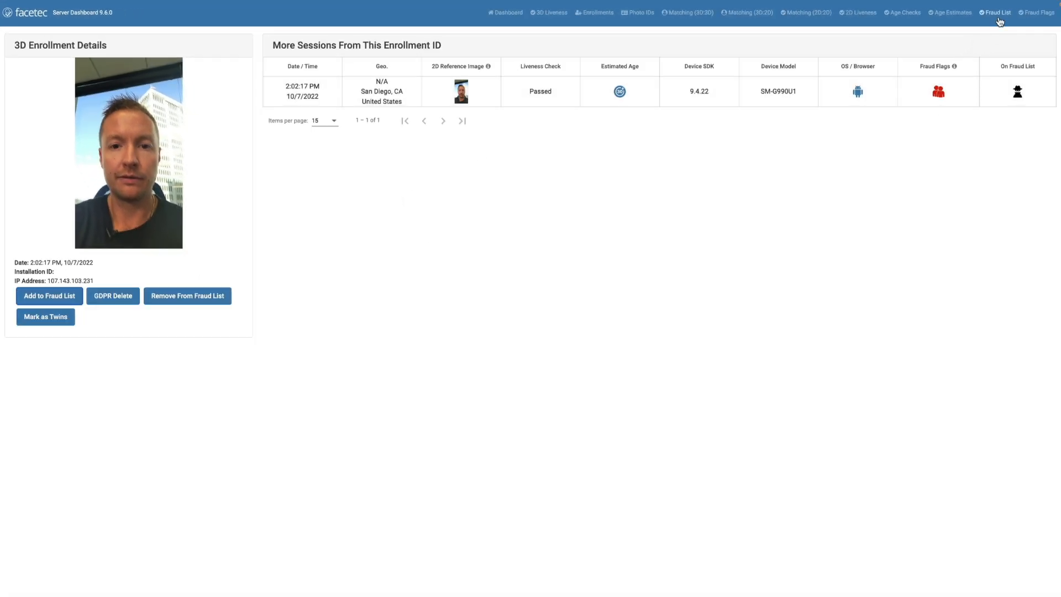
Go to the Fraud List page showing the three flagged entries
click(999, 13)
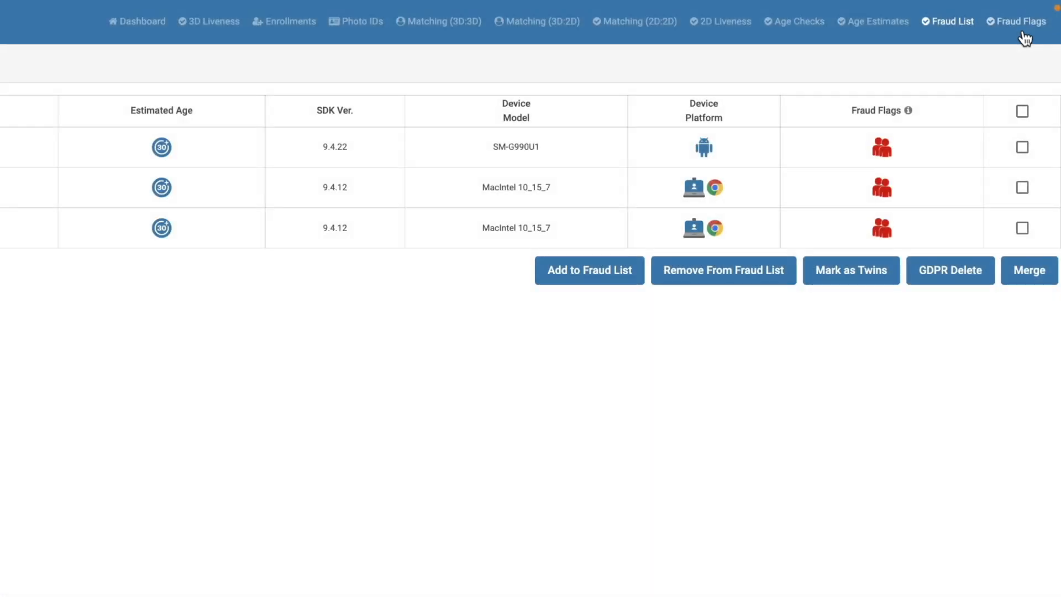
Review the two fraud-flagged Android sessions, then open the session list with estimated ages
click(1017, 22)
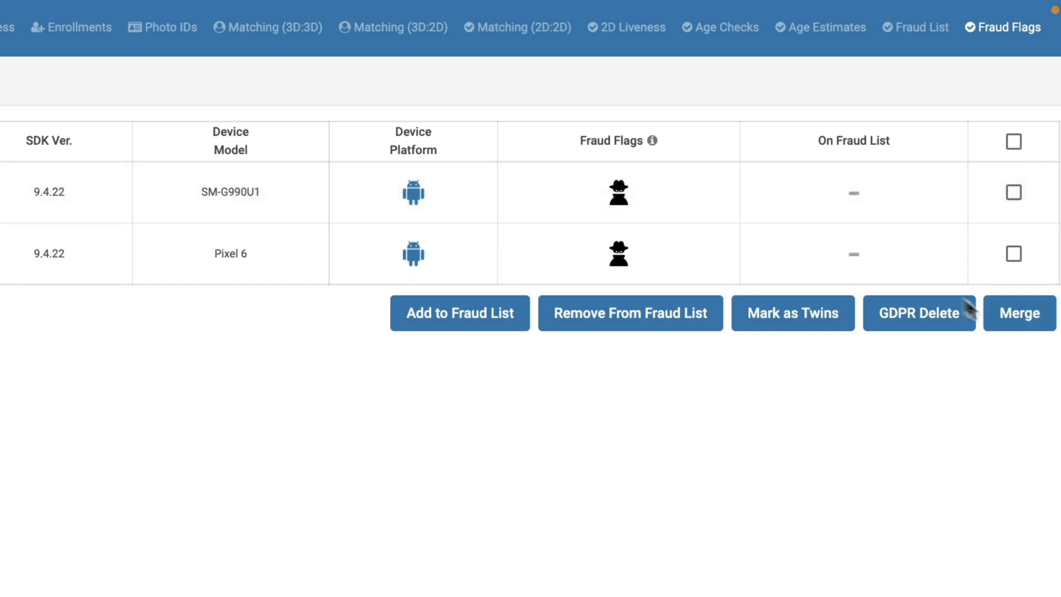
mouse_move(468, 328)
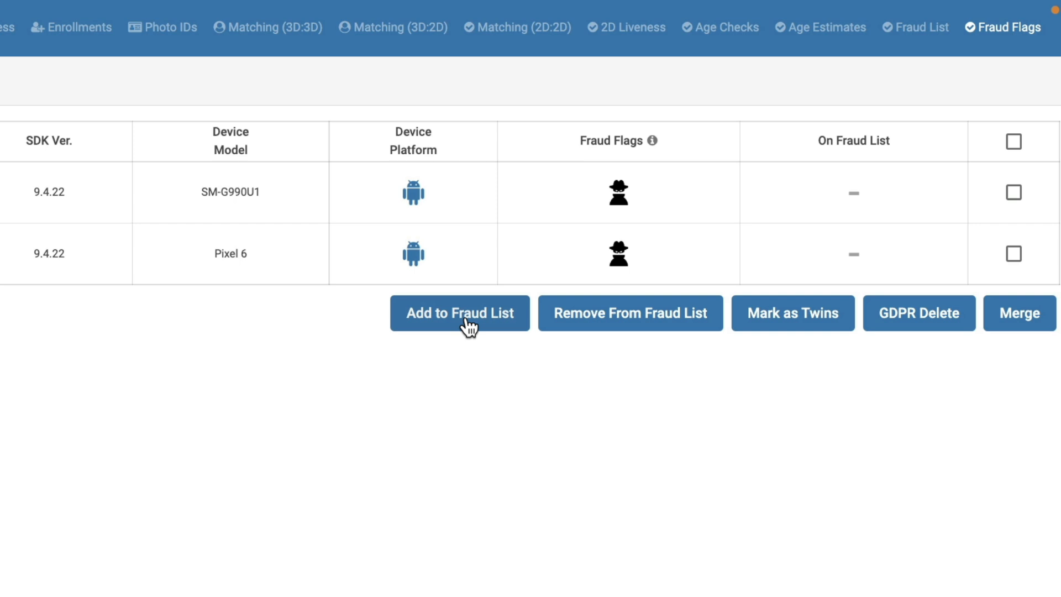
mouse_move(1044, 237)
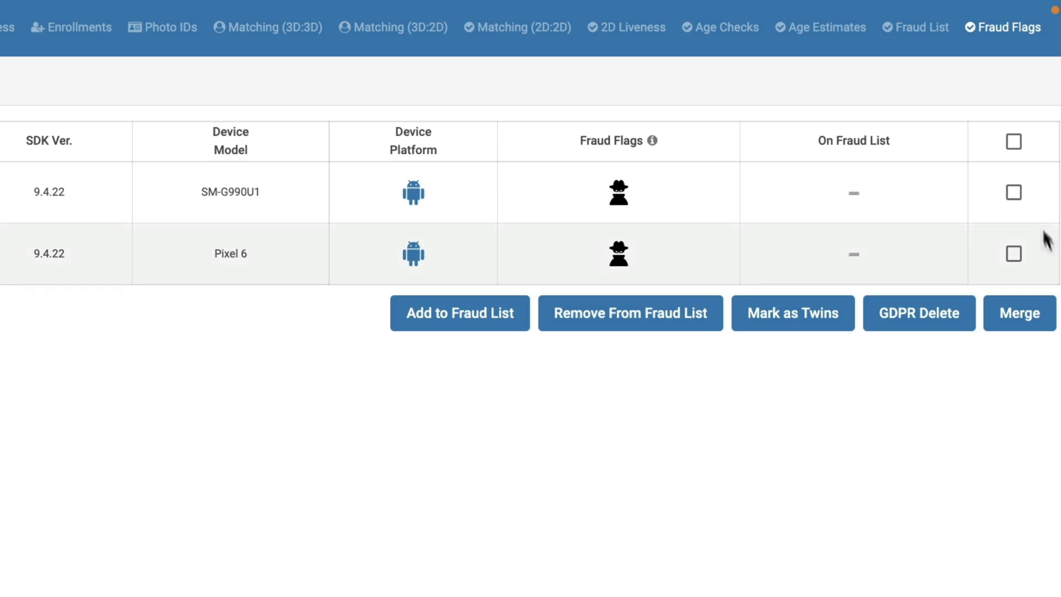
click(1012, 192)
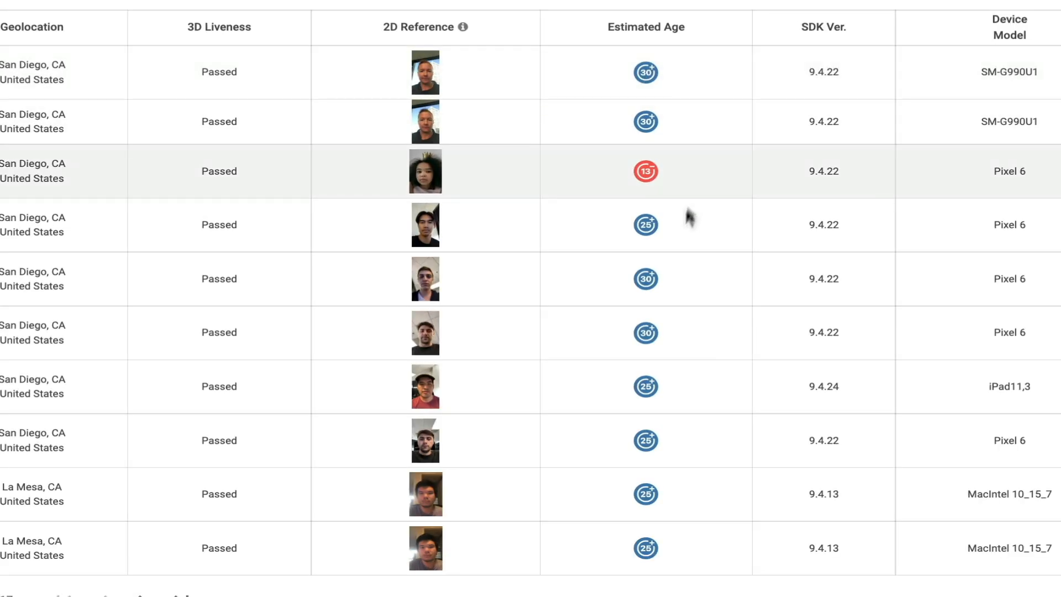
mouse_move(645, 278)
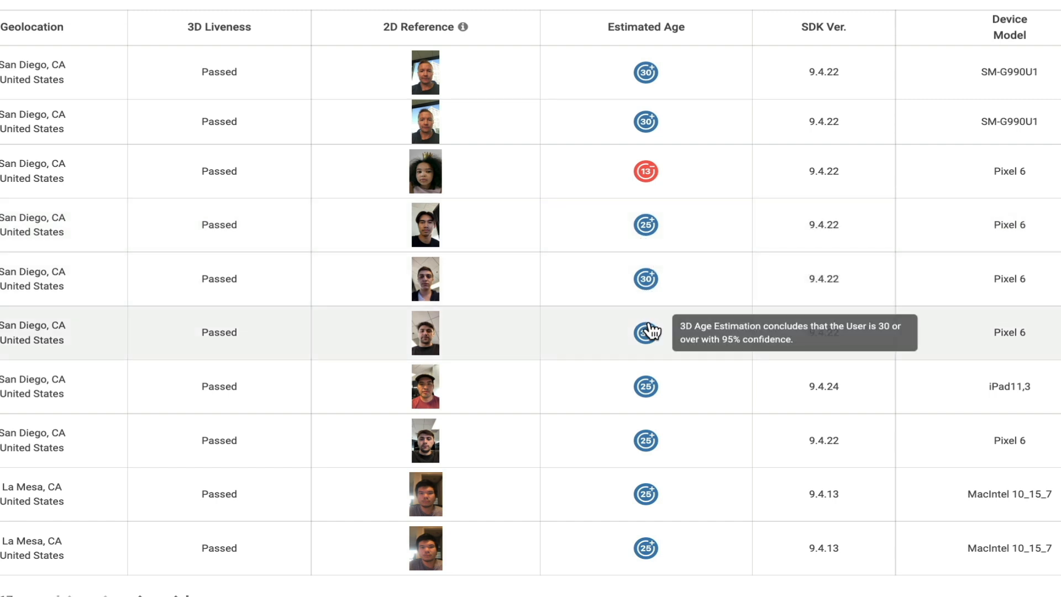
mouse_move(647, 171)
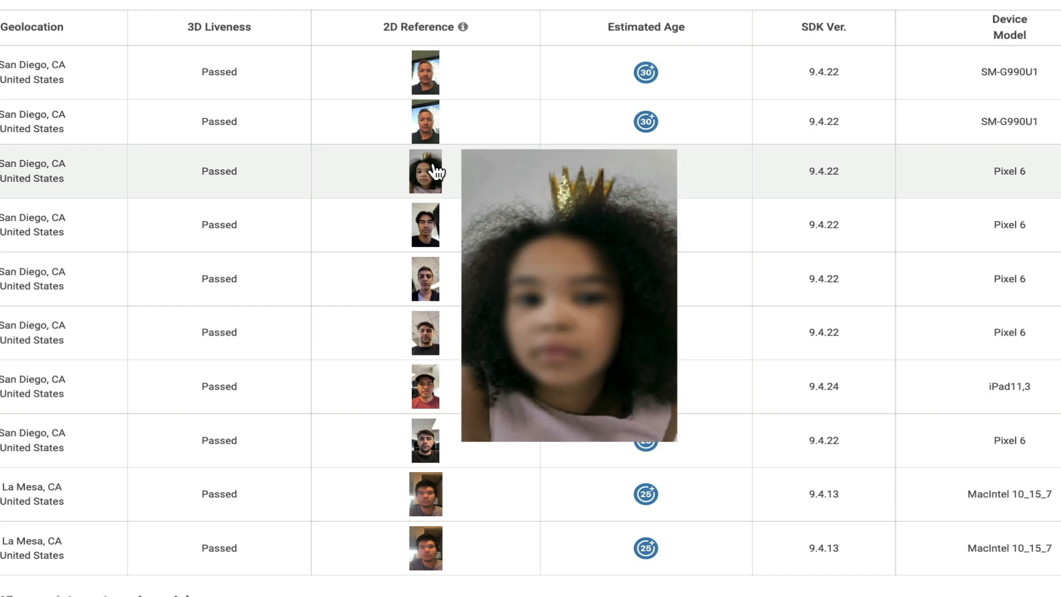
mouse_move(645, 173)
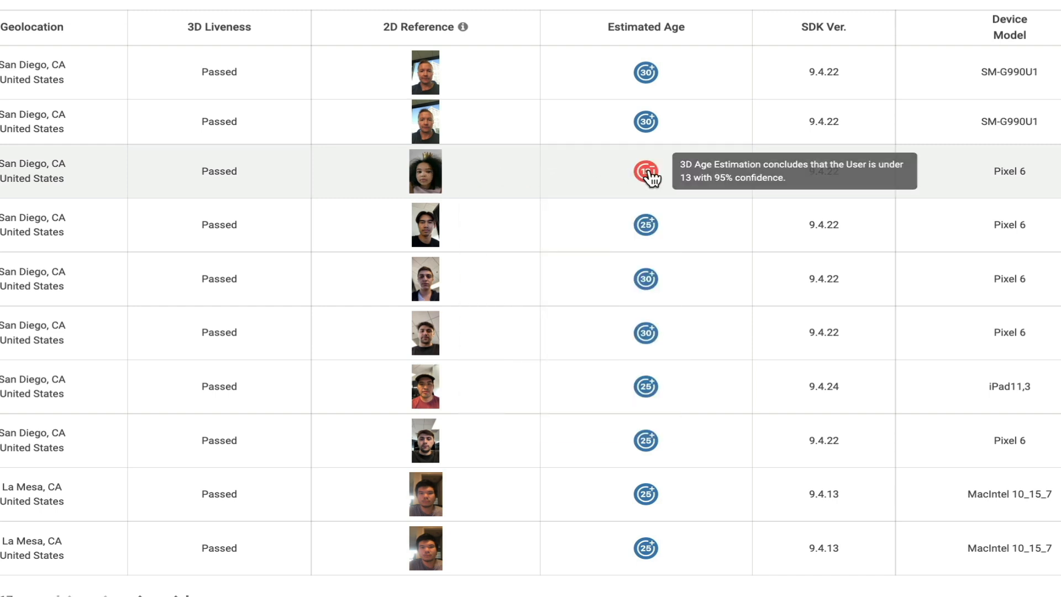